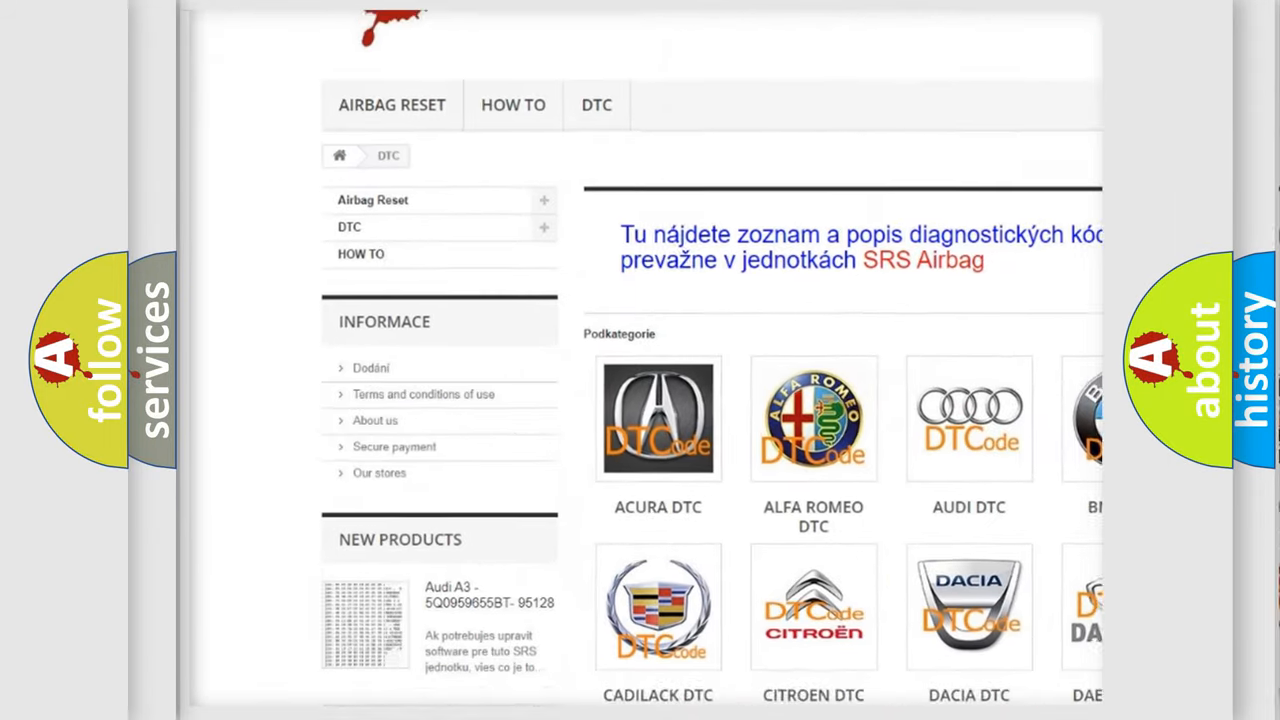
scroll(down, 3)
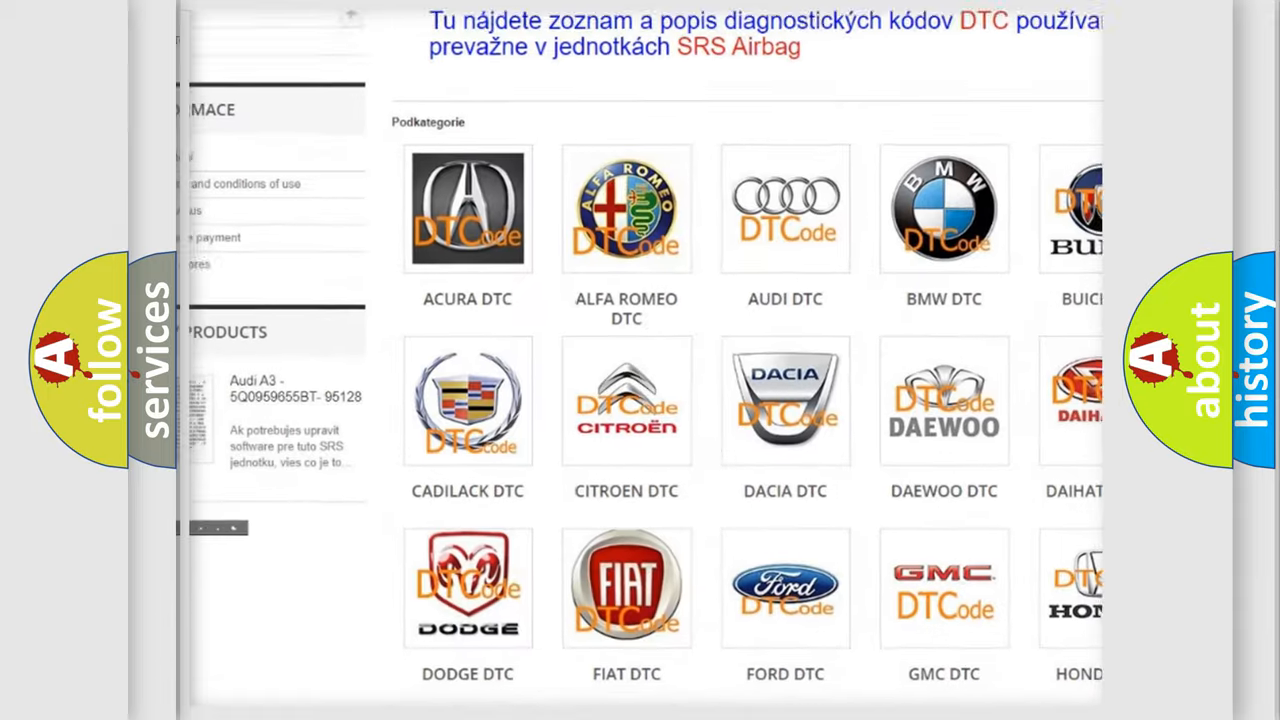